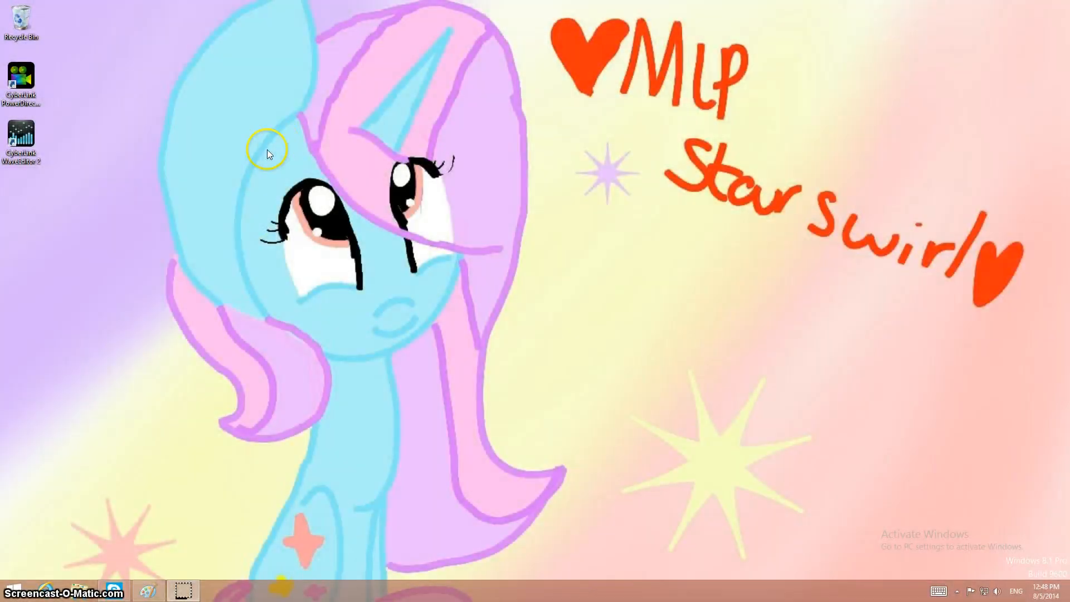
mouse_move(369, 279)
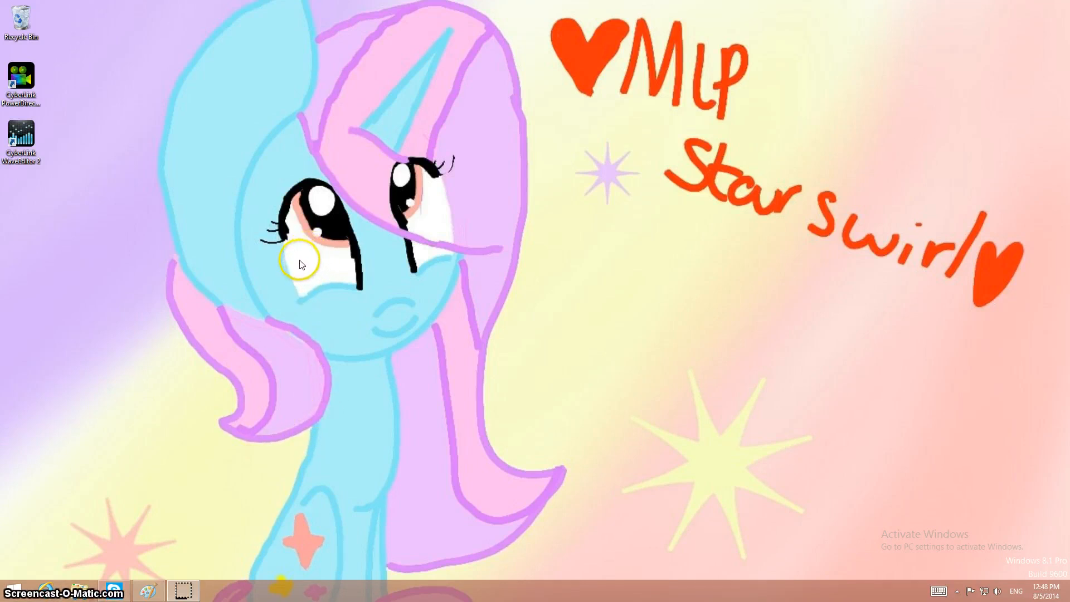
mouse_move(214, 497)
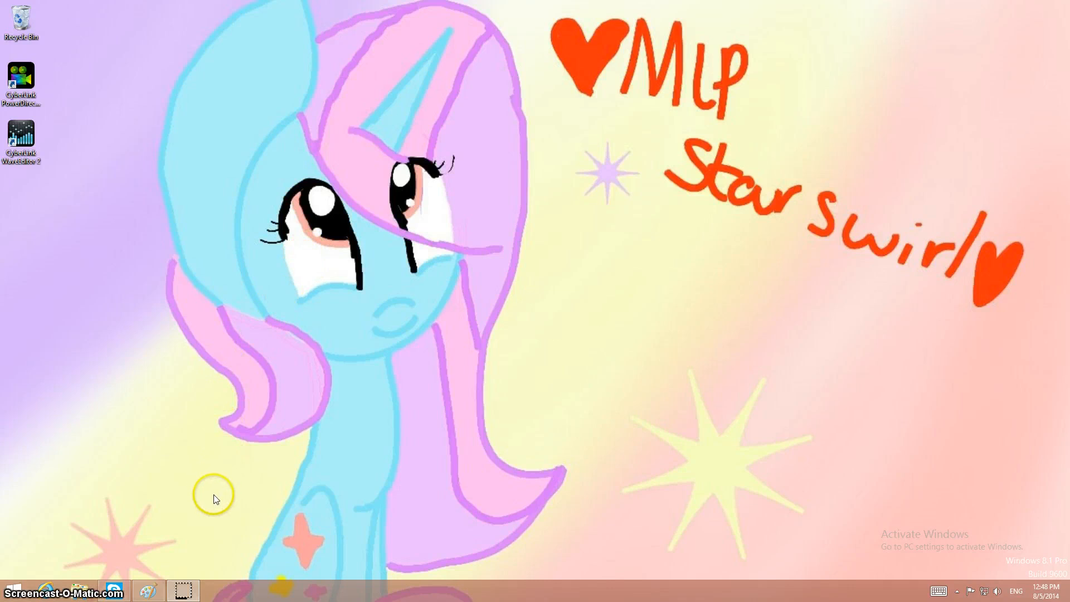
mouse_move(149, 589)
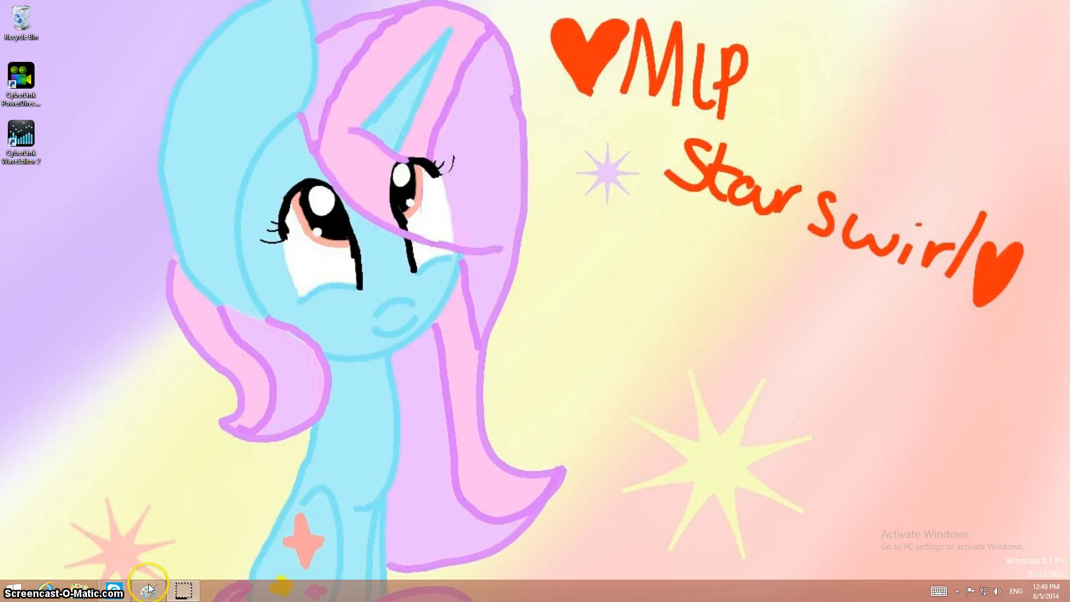
Bring the Paint window with the pony line-art picture to the front.
left_click(145, 590)
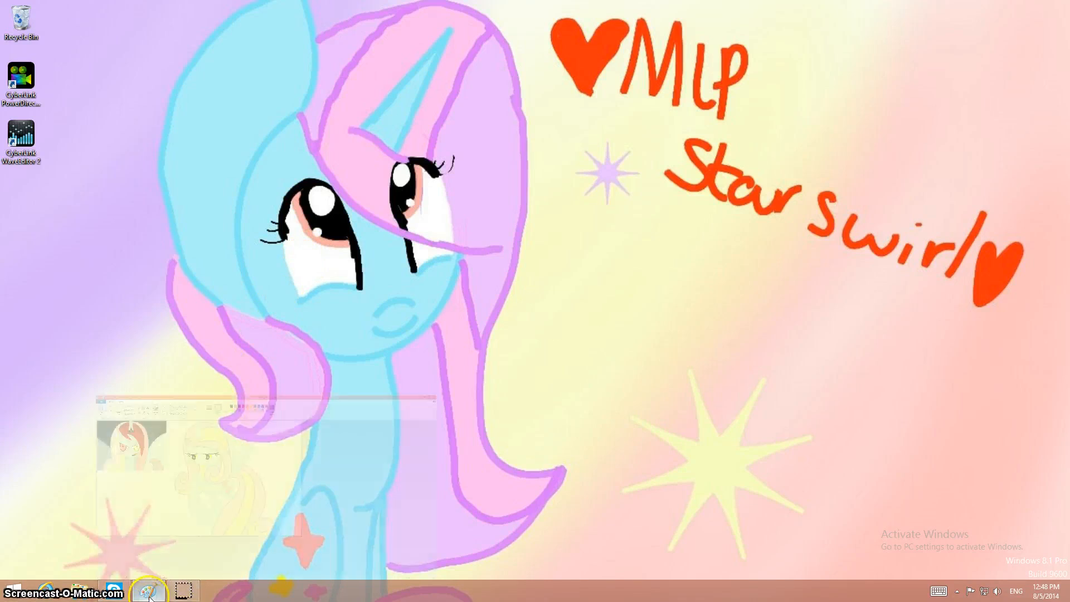
left_click(149, 591)
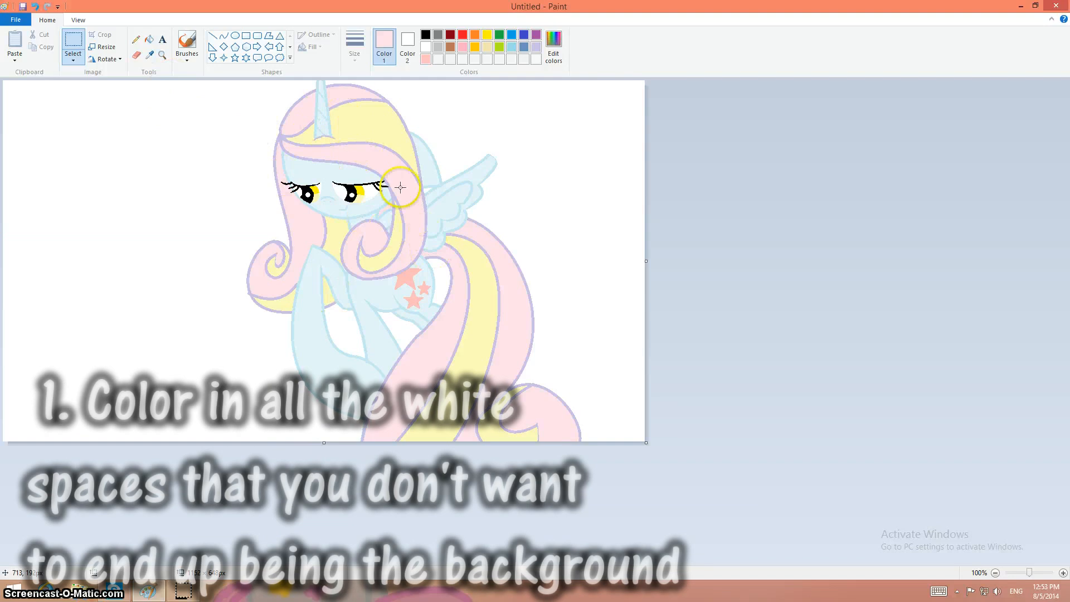
mouse_move(326, 154)
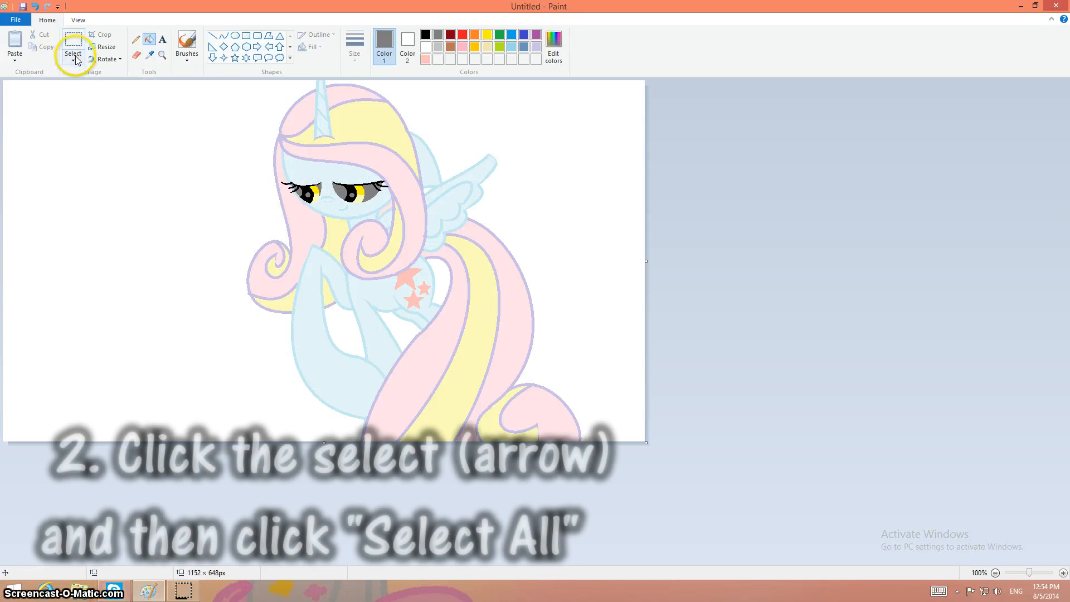
Select the entire pony picture and cut it to the clipboard.
left_click(73, 55)
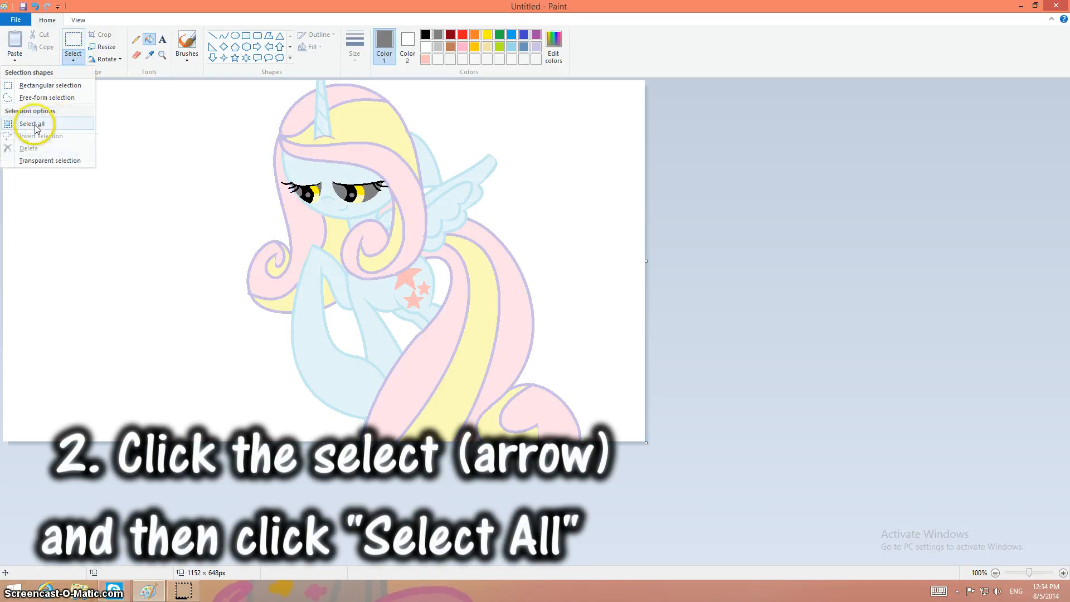
left_click(31, 124)
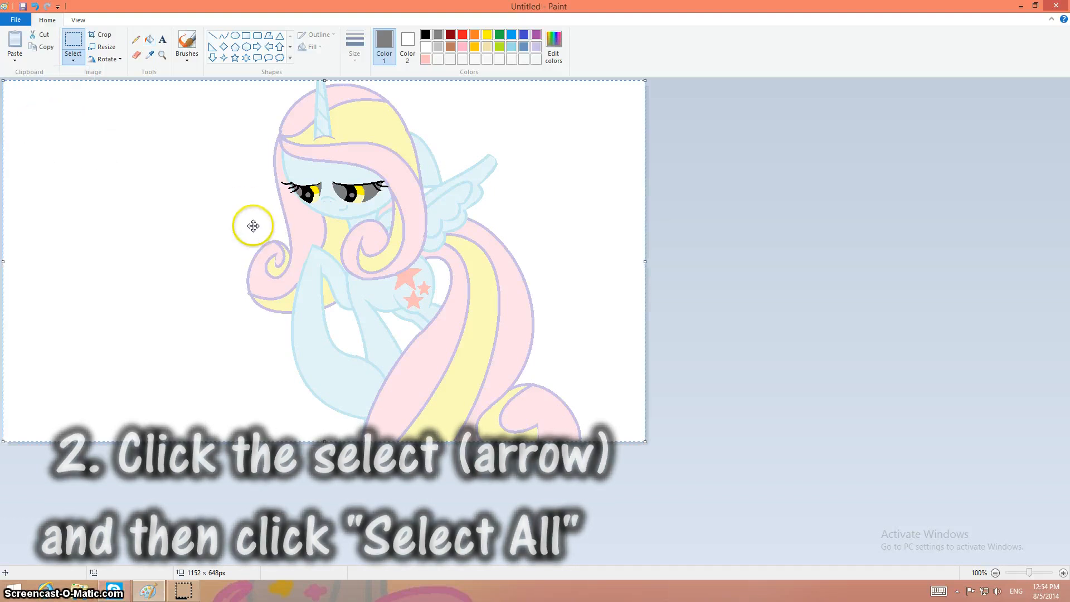
right_click(253, 225)
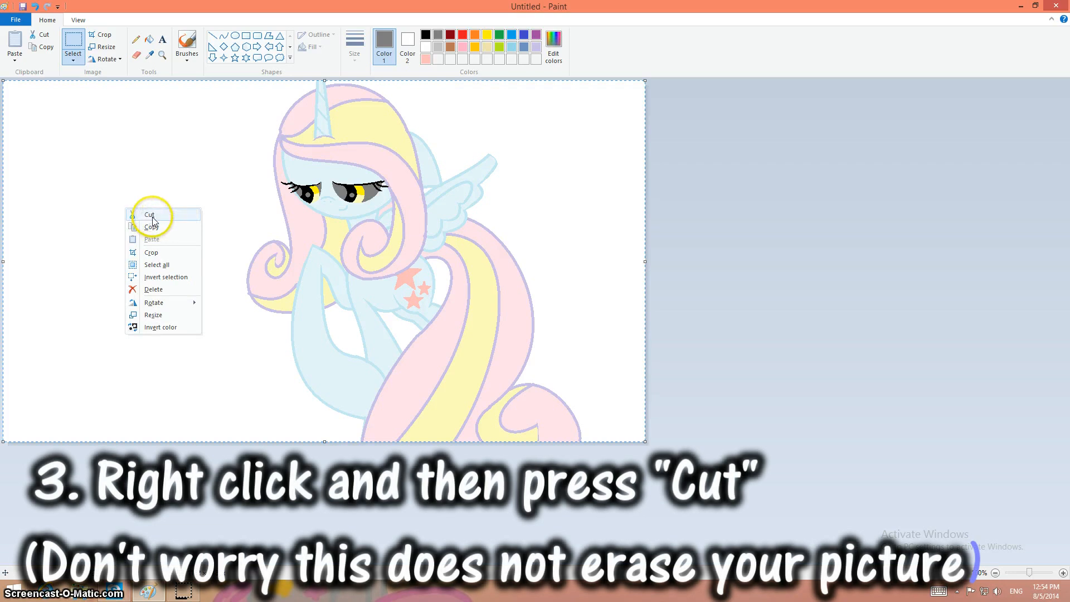
left_click(149, 214)
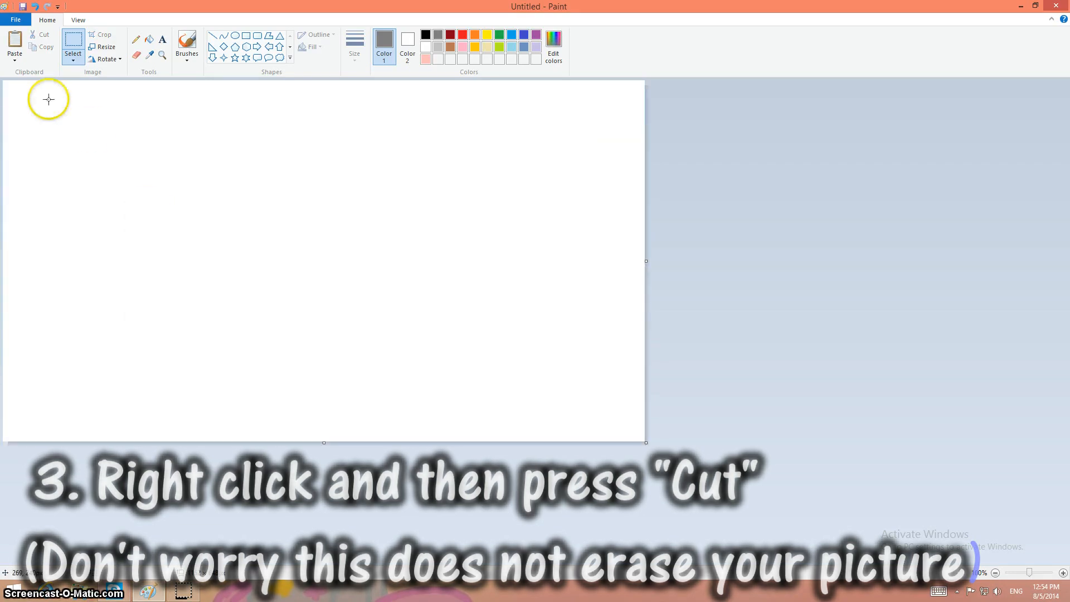
mouse_move(15, 48)
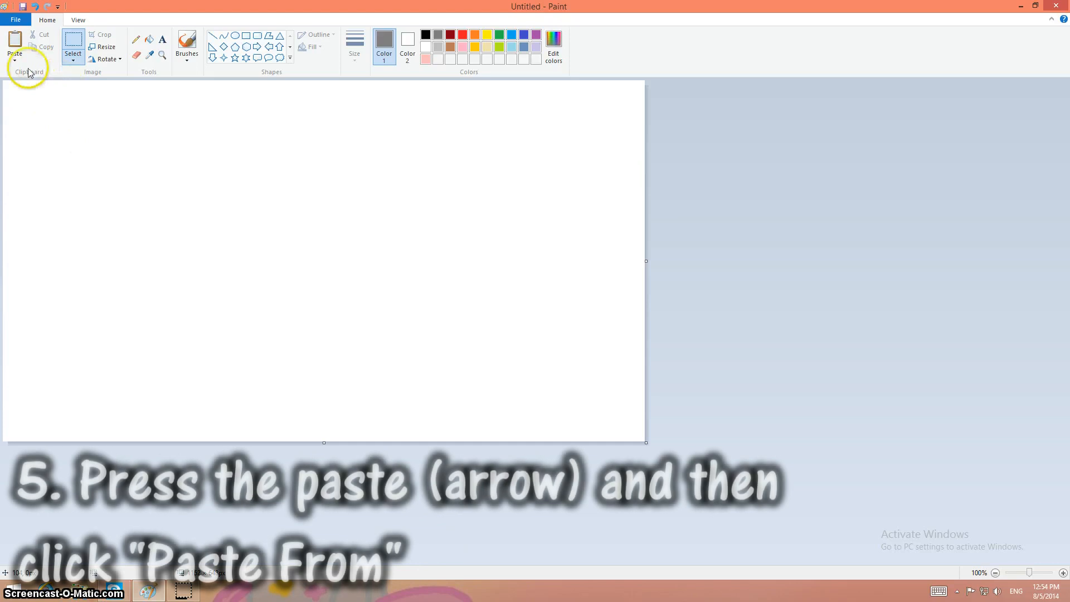
Paste the rainbow-striped background image from the Pictures folder onto the canvas.
left_click(14, 60)
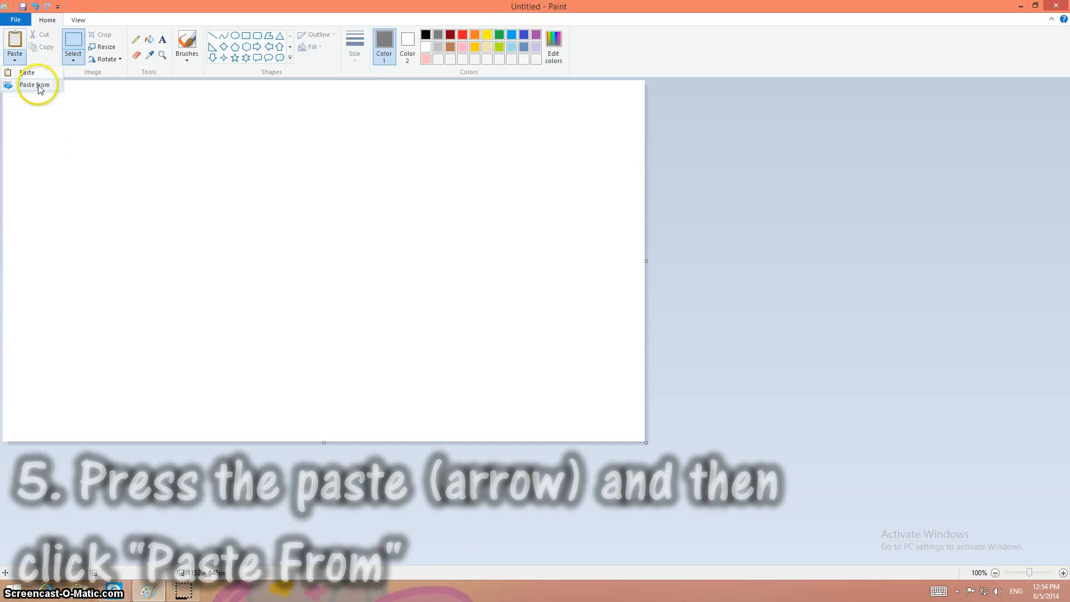
left_click(34, 84)
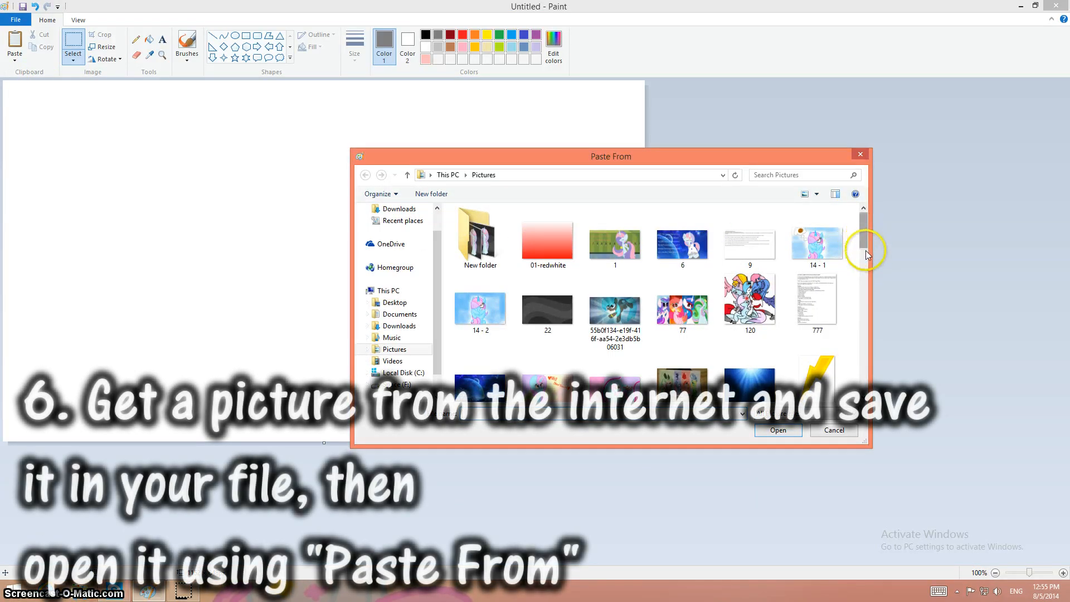
scroll("down", 3)
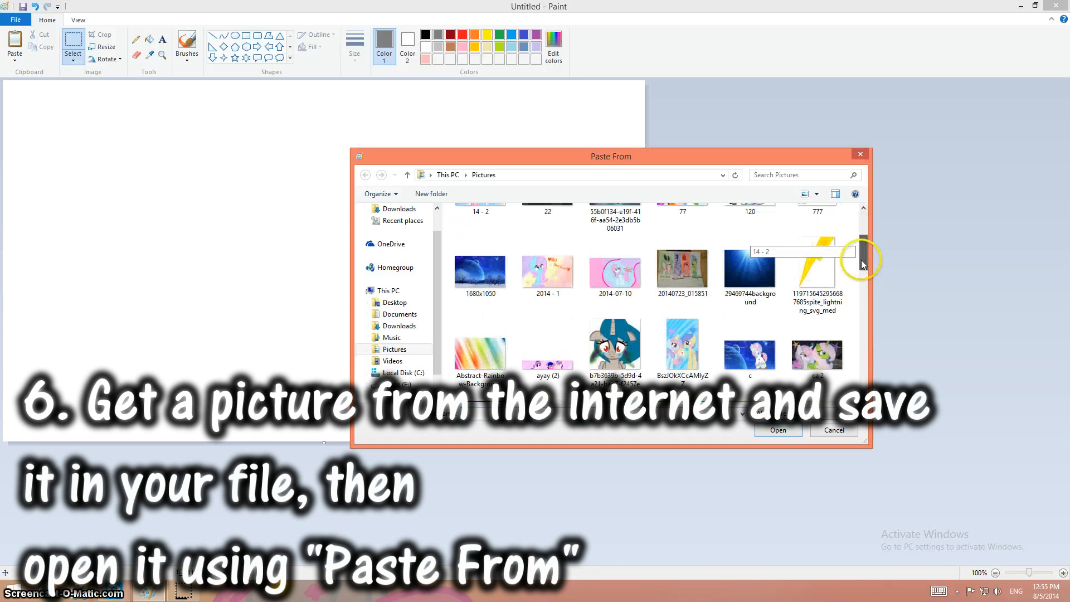
scroll("down", 3)
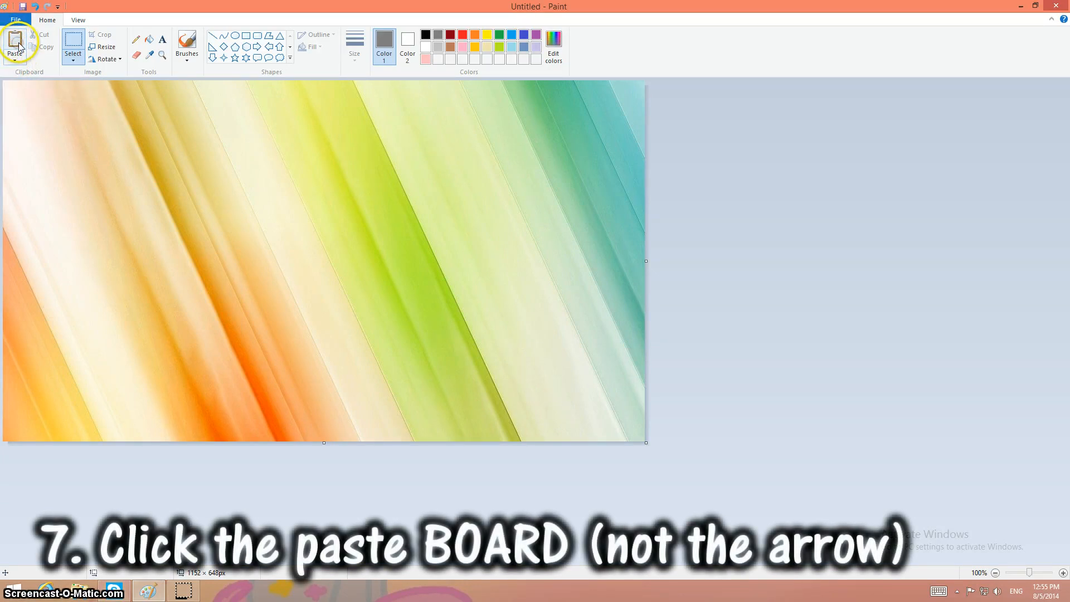
Paste the cut pony over the rainbow background with Transparent selection enabled.
left_click(15, 44)
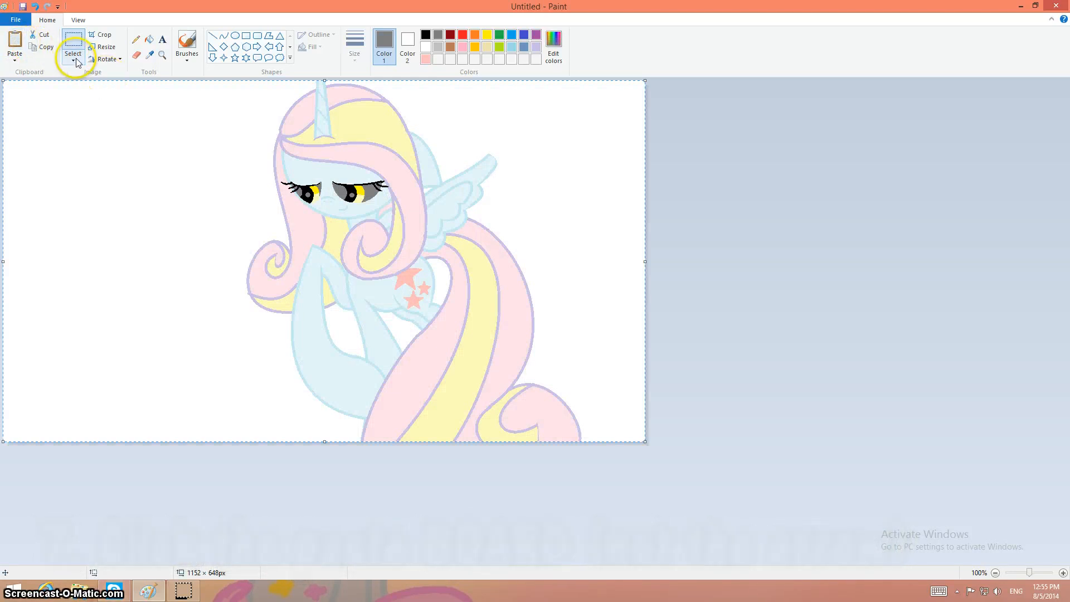
left_click(73, 55)
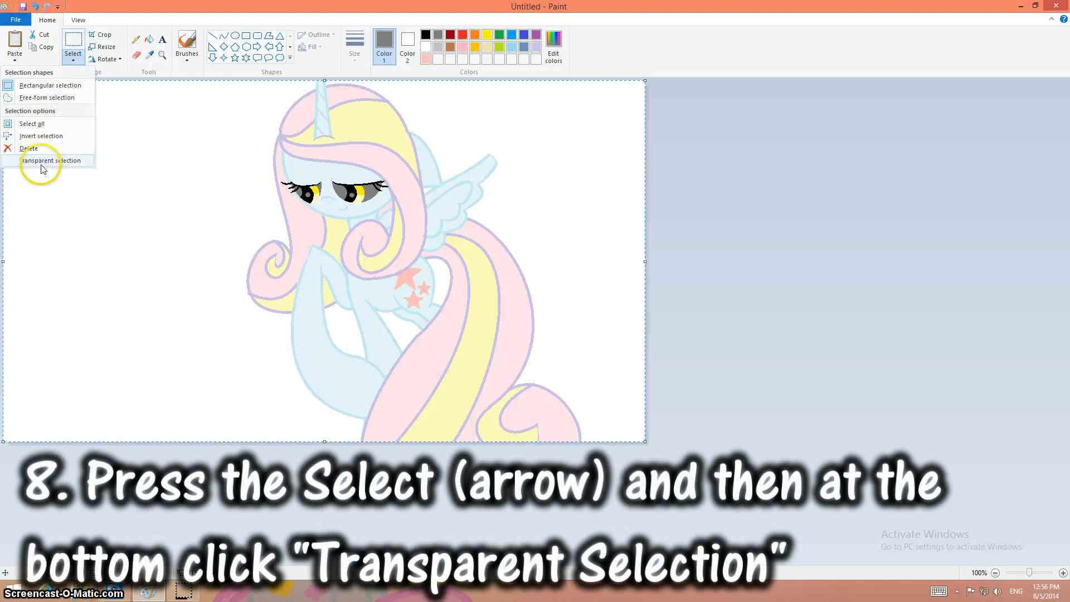
left_click(52, 161)
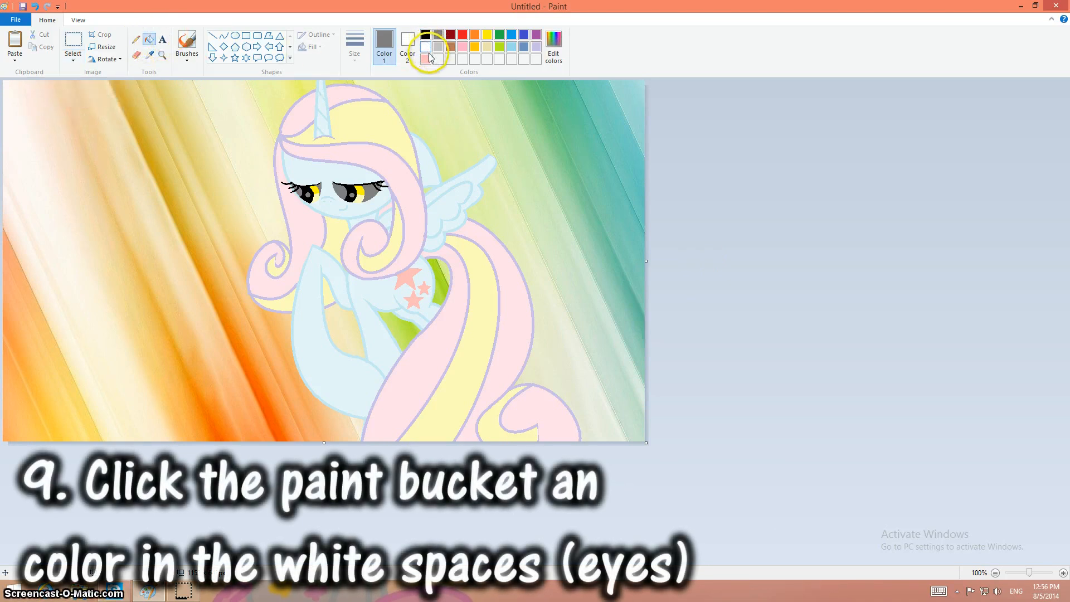
Fill both pony eyes with white and zoom back to 100%.
left_click(344, 191)
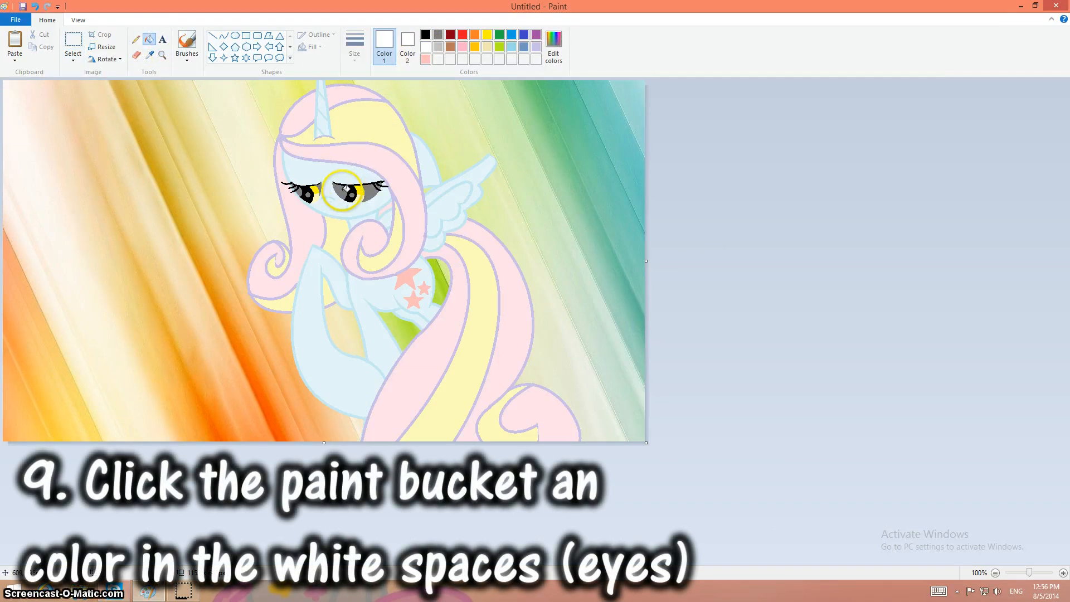
left_click(352, 193)
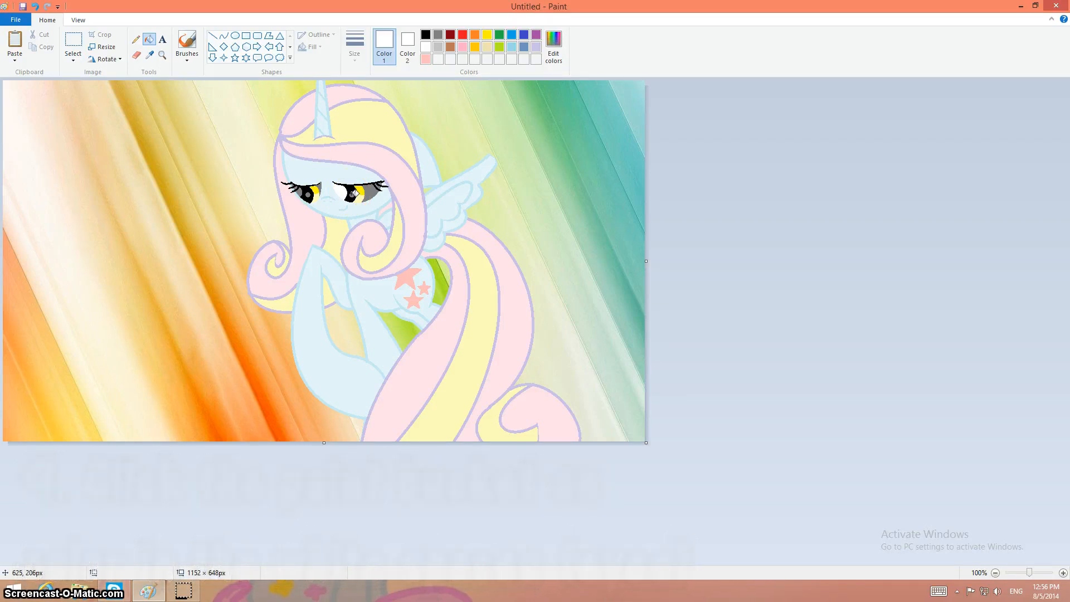
left_click(355, 191)
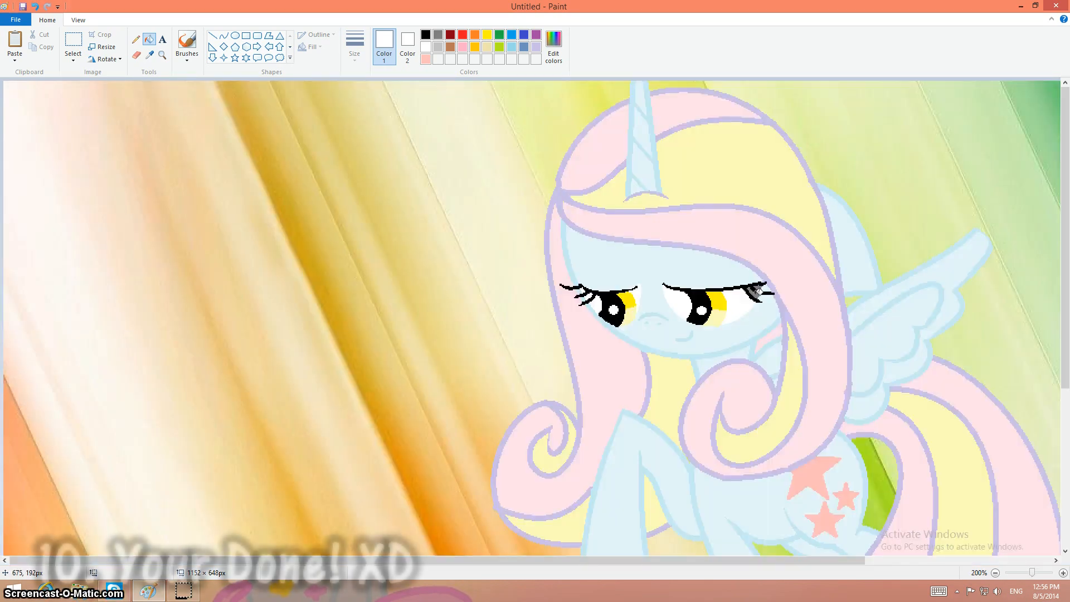
mouse_move(906, 317)
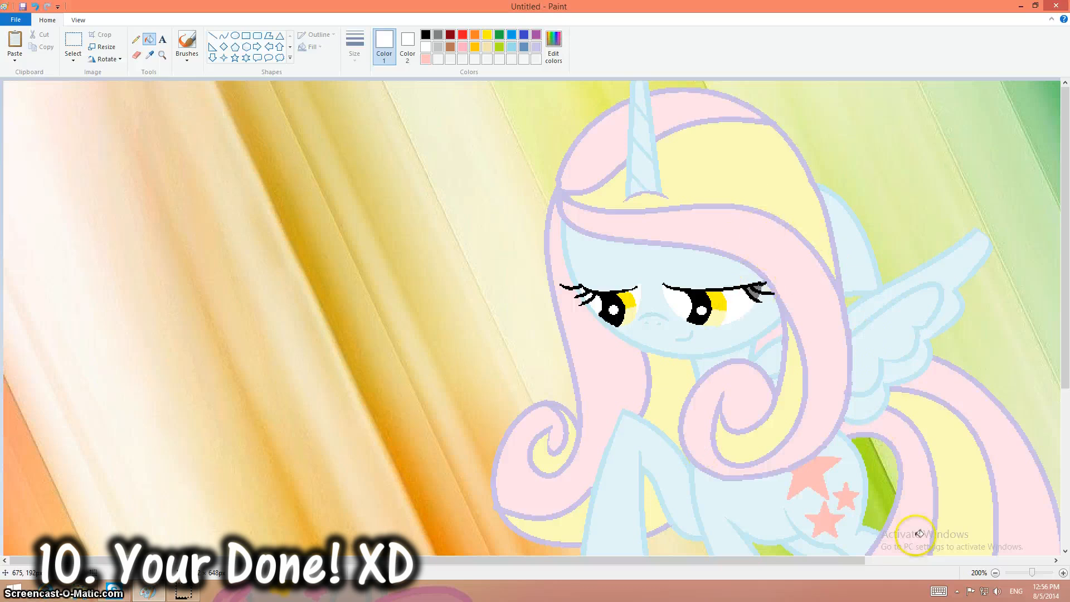
left_click(998, 572)
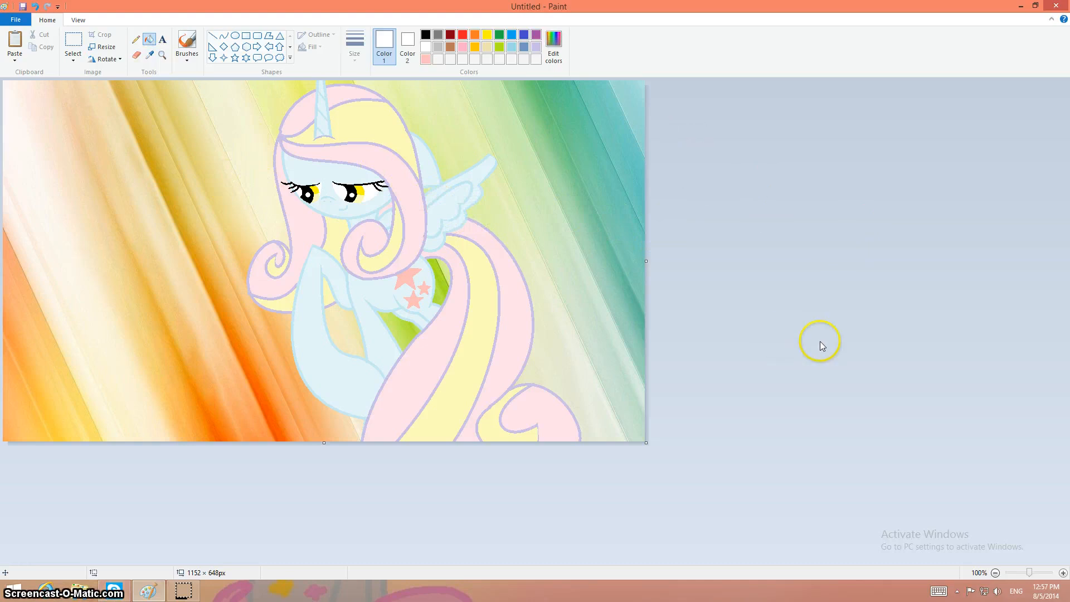
mouse_move(941, 466)
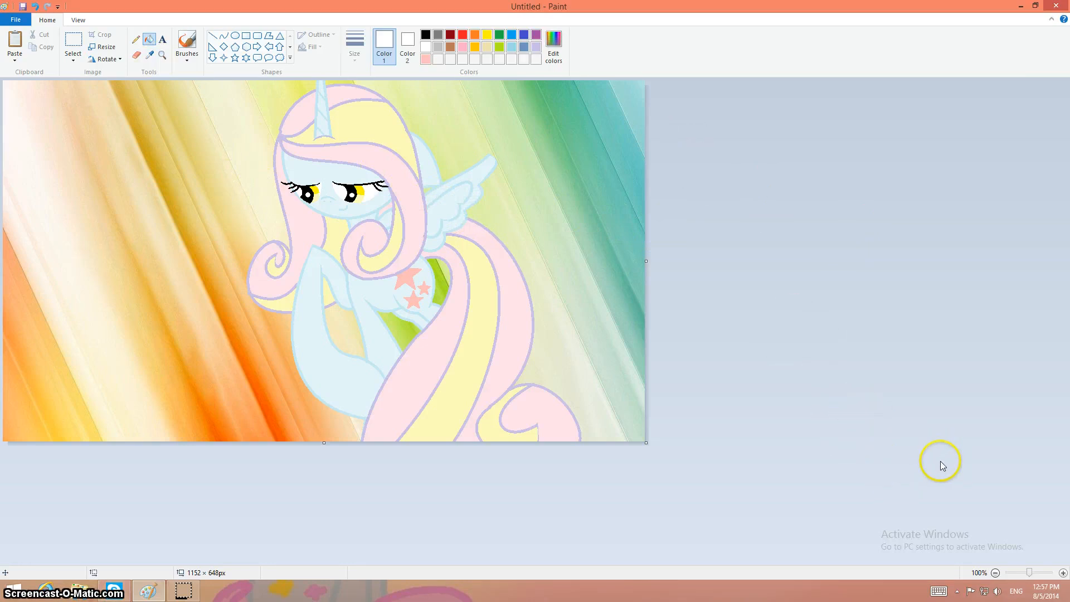
mouse_move(871, 422)
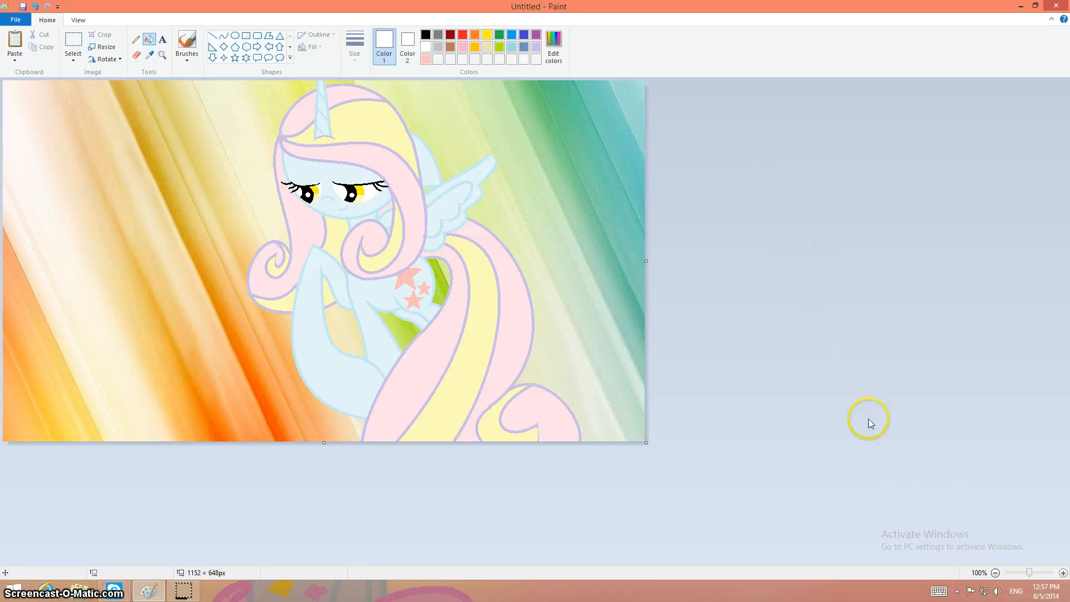
mouse_move(702, 330)
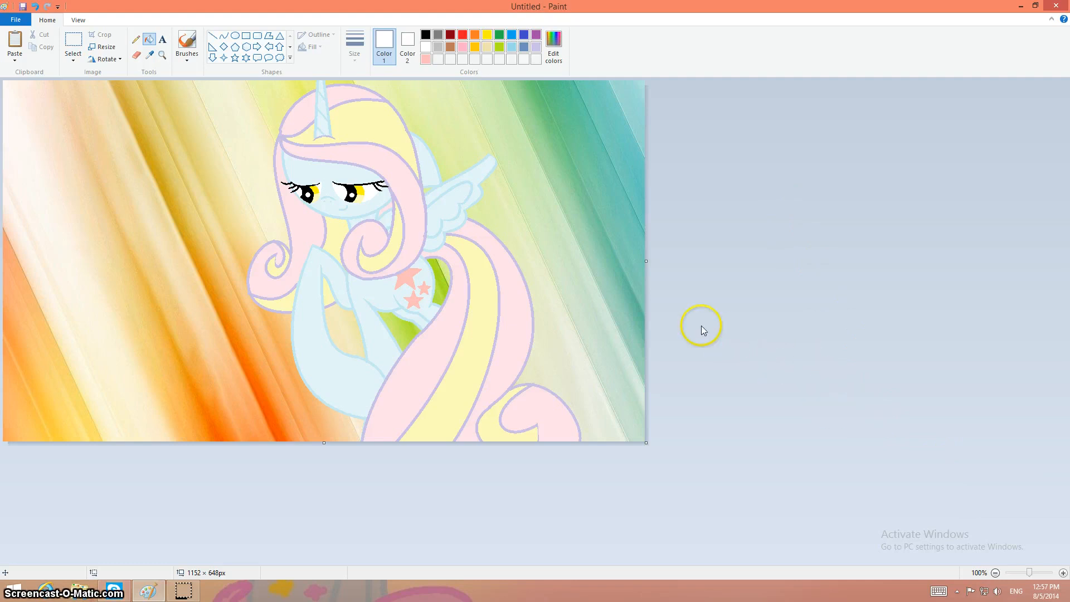
mouse_move(755, 414)
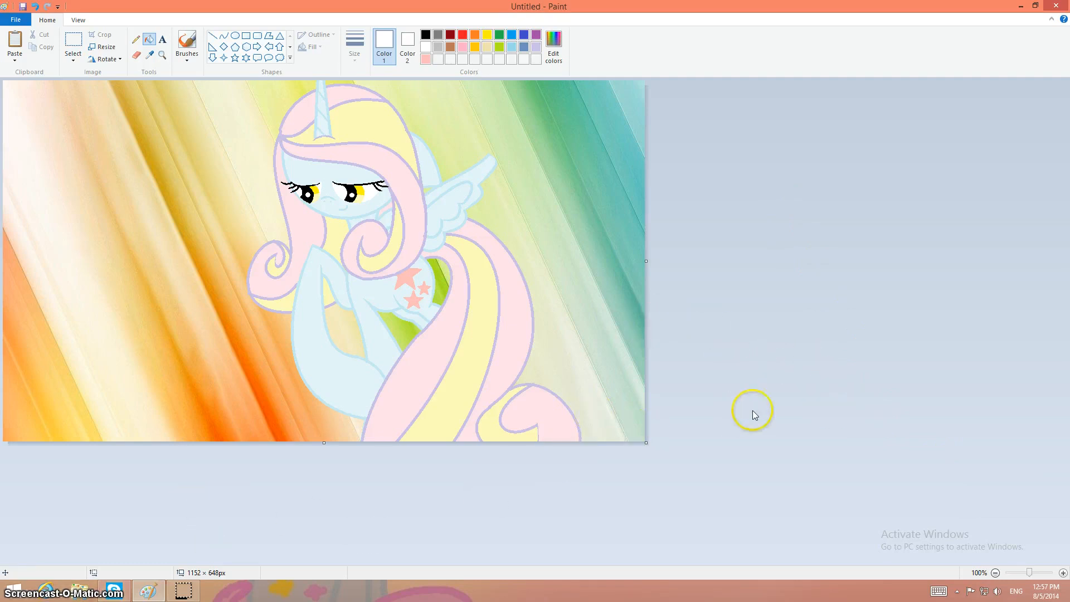
mouse_move(812, 383)
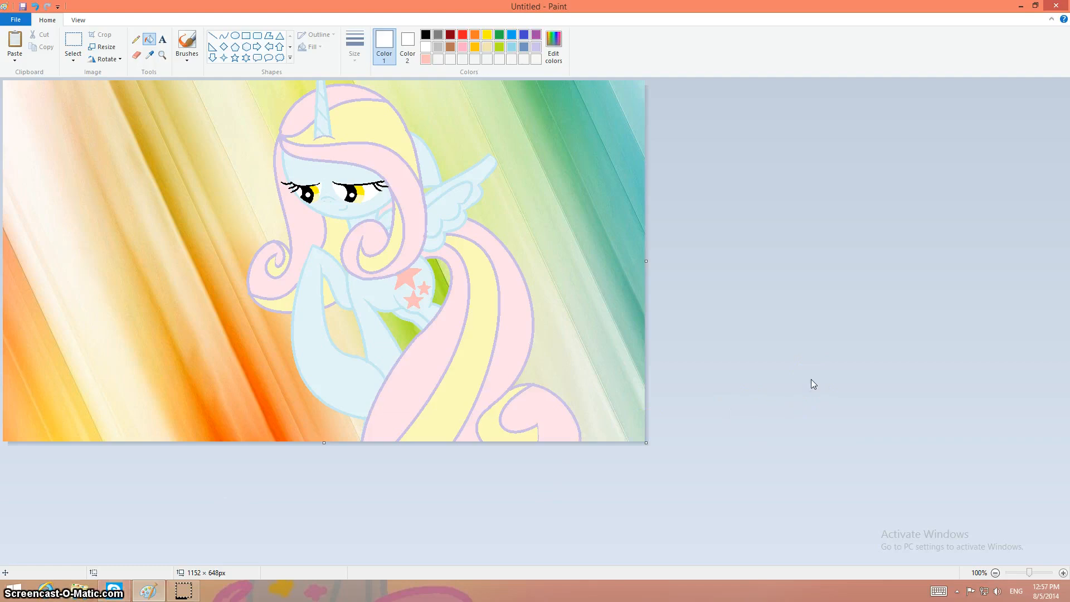